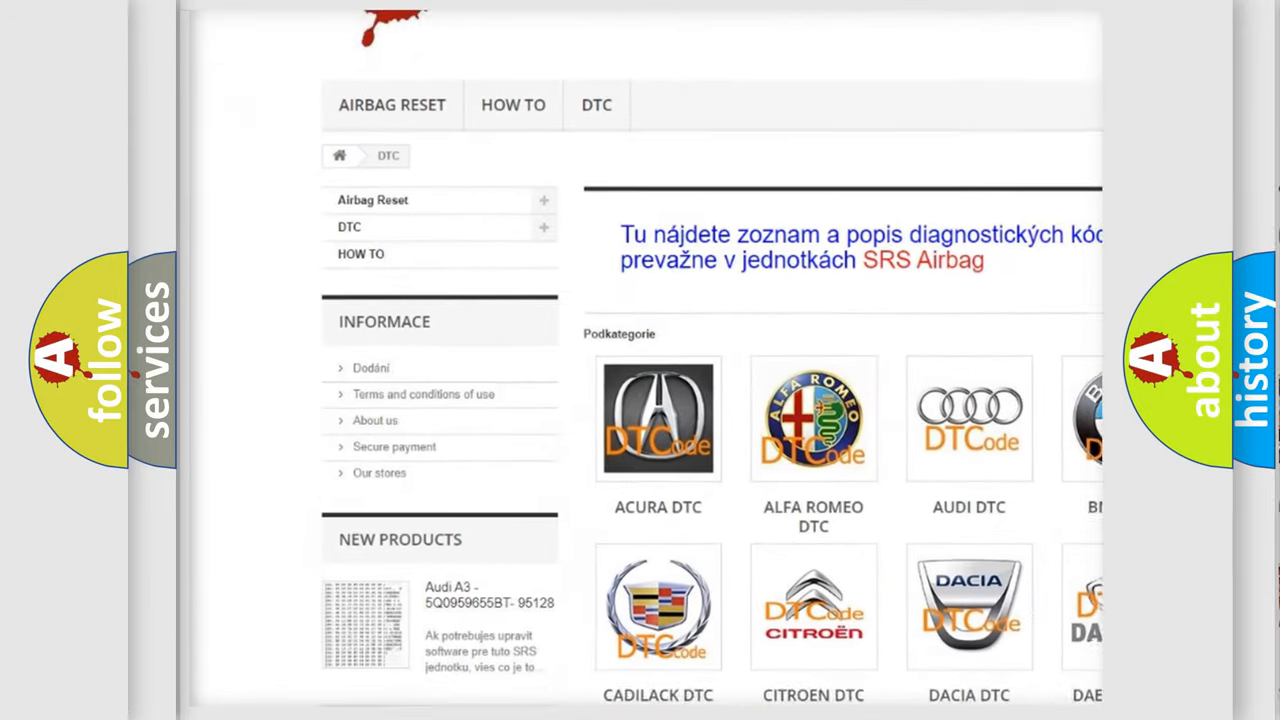
{"action": "scroll", "scroll_direction": "down", "scroll_amount": 3}
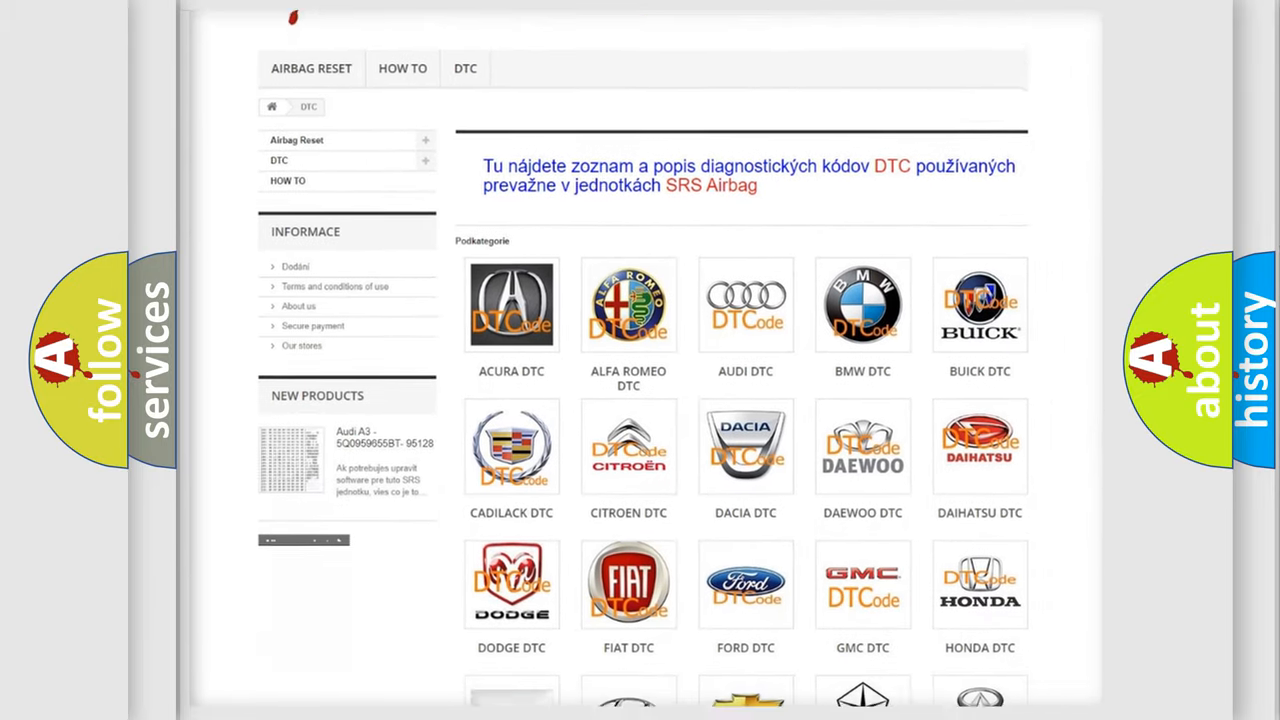
{"action": "scroll", "scroll_direction": "down", "scroll_amount": 3}
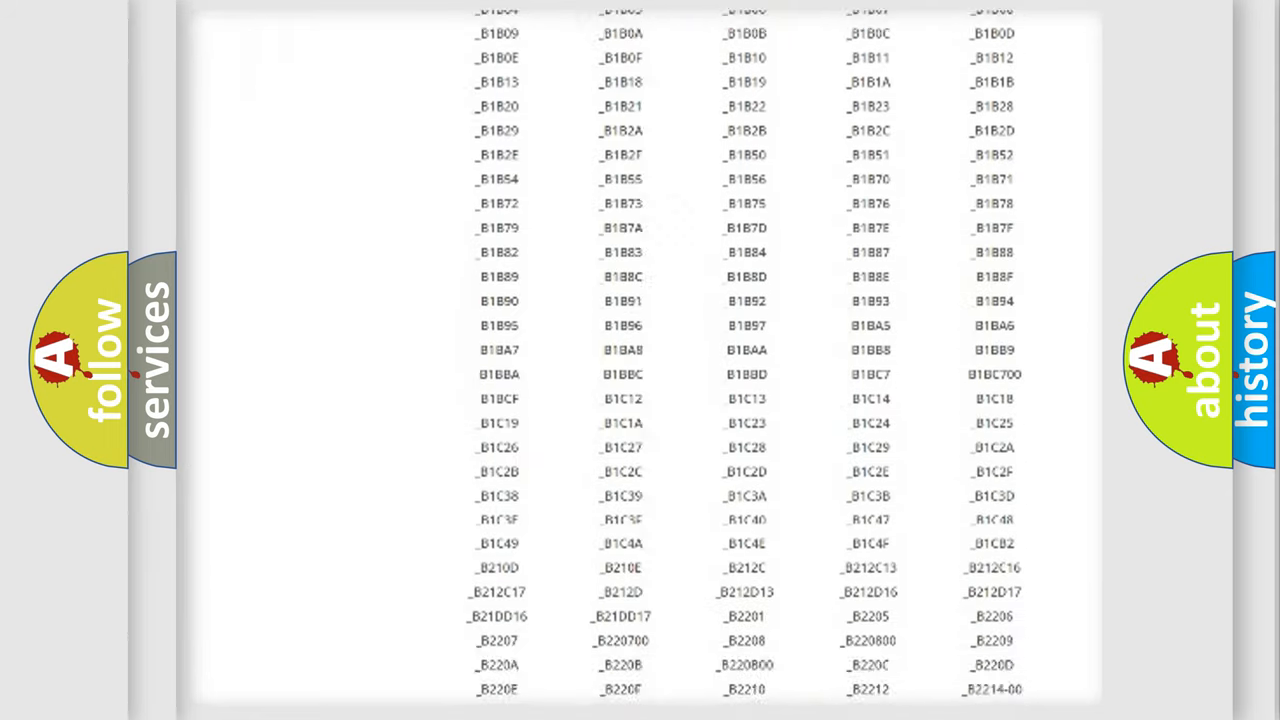
{"action": "scroll", "scroll_direction": "down", "scroll_amount": 3}
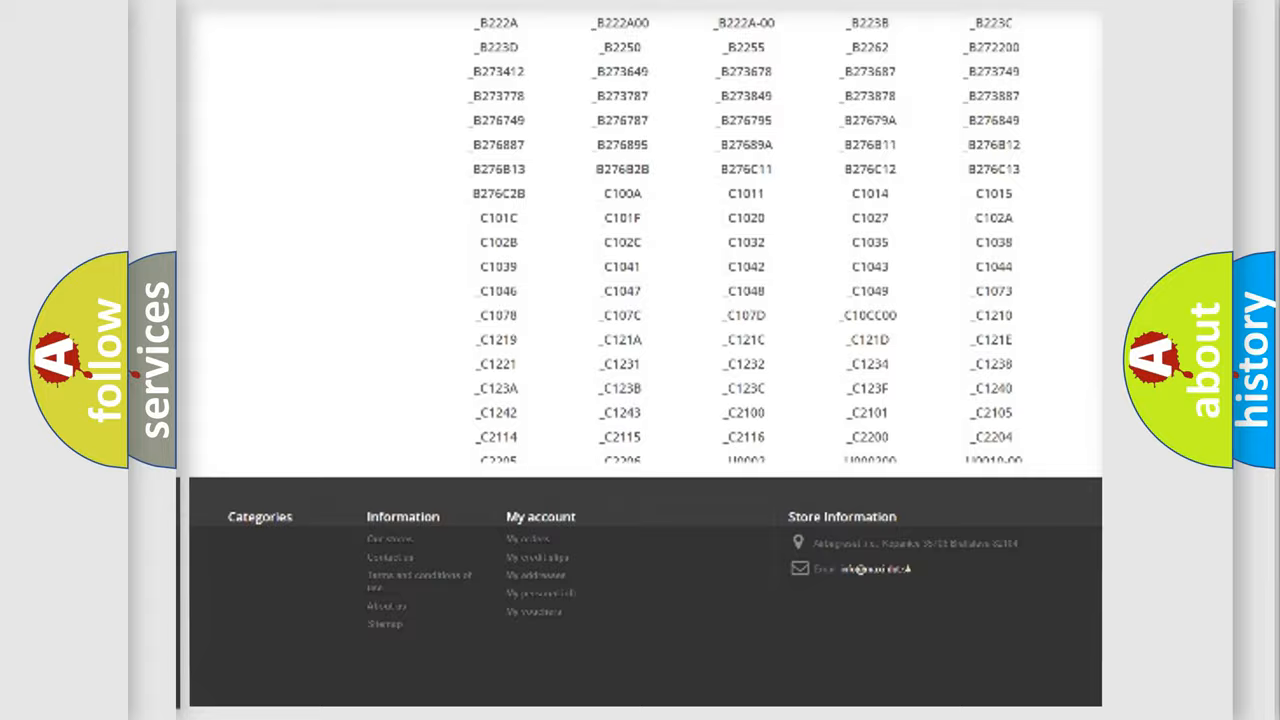
{"action": "scroll", "scroll_direction": "up", "scroll_amount": 3}
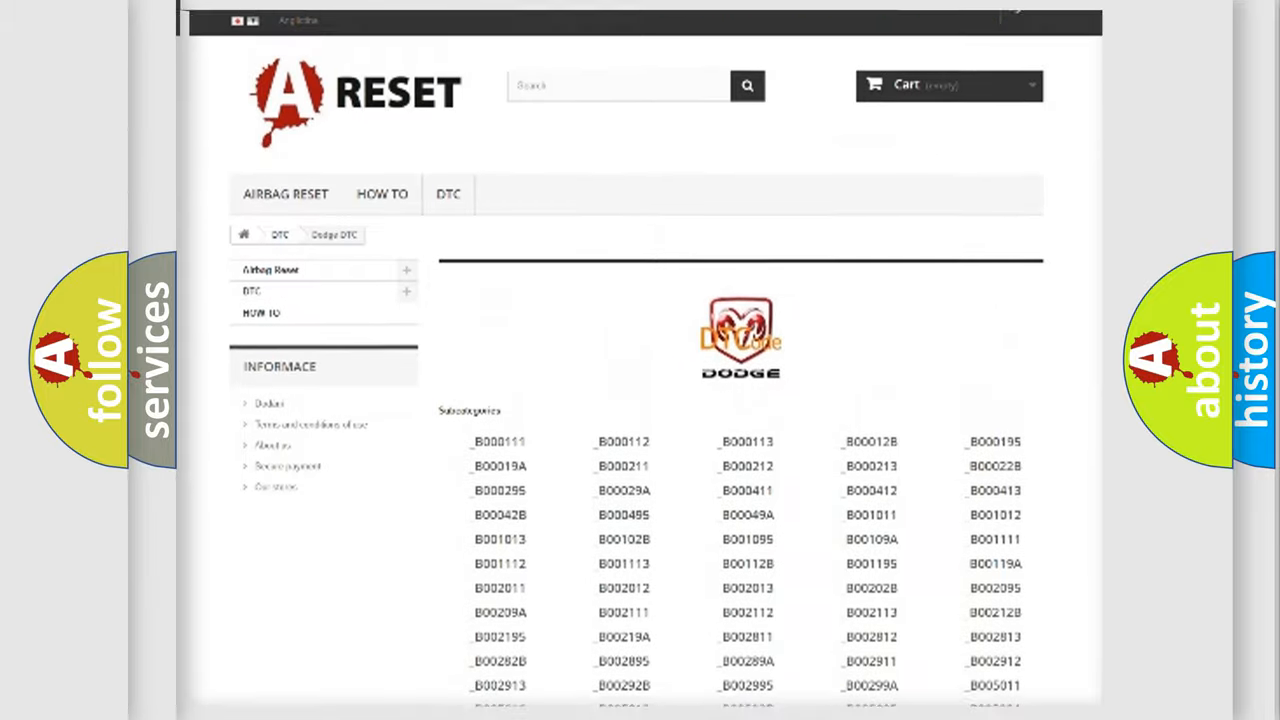